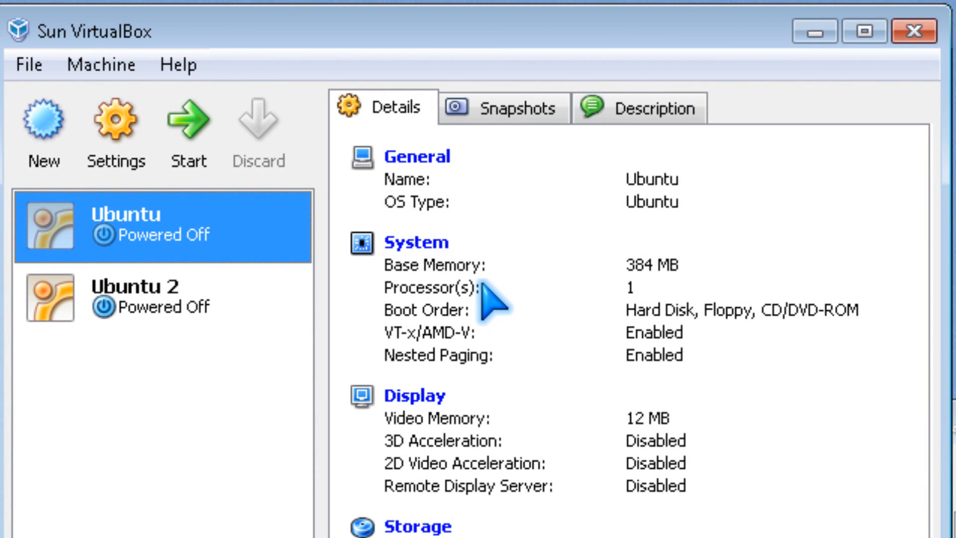
mouse_move(500, 299)
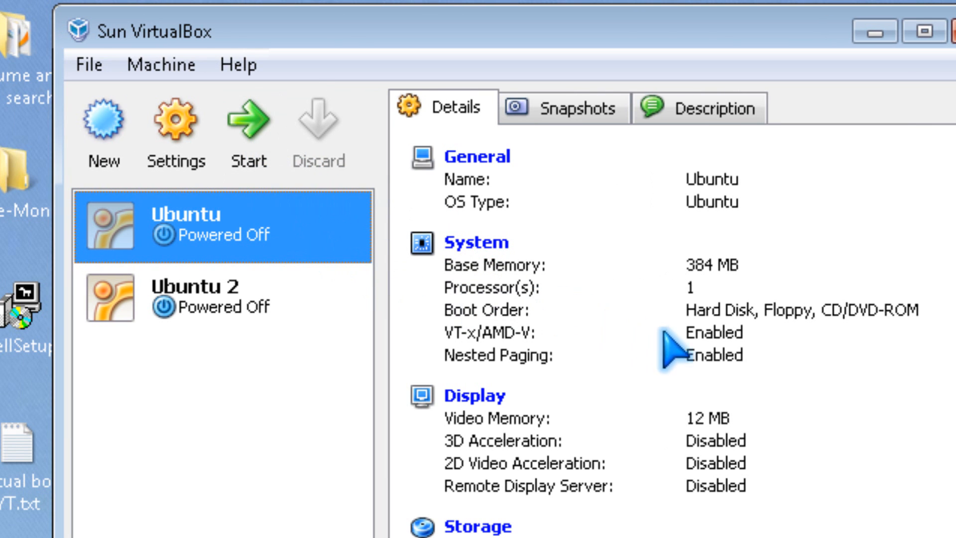
Show the Ubuntu machine's USB settings page with both USB controllers enabled.
scroll("down", 3)
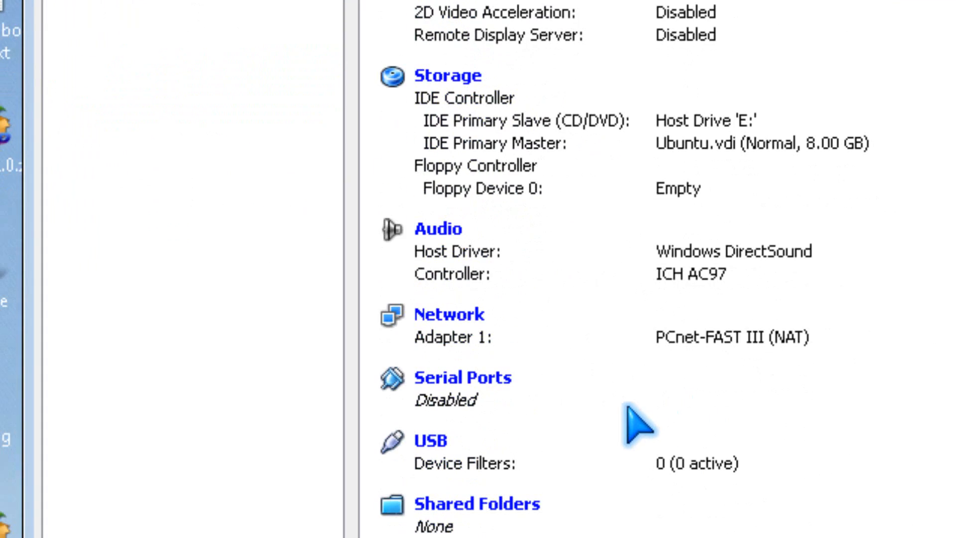
mouse_move(652, 304)
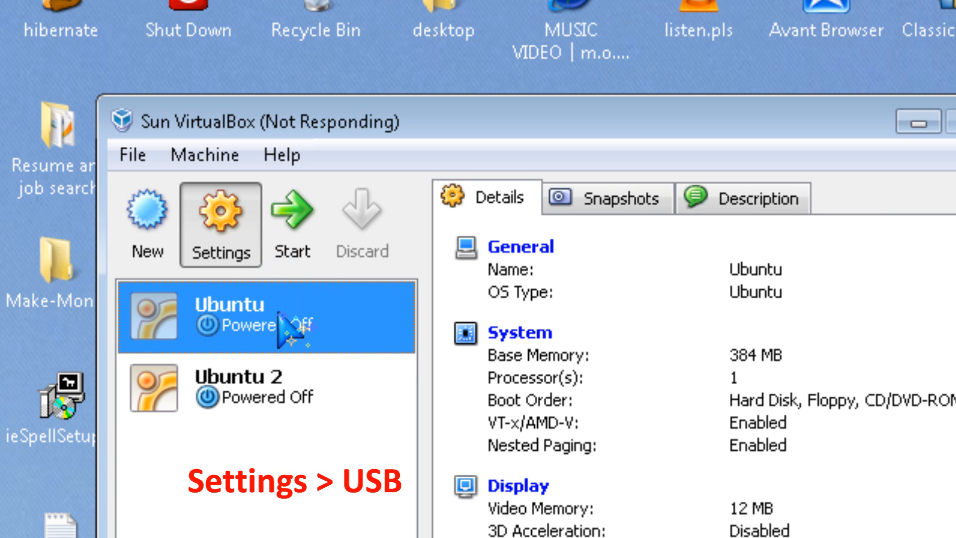
left_click(219, 211)
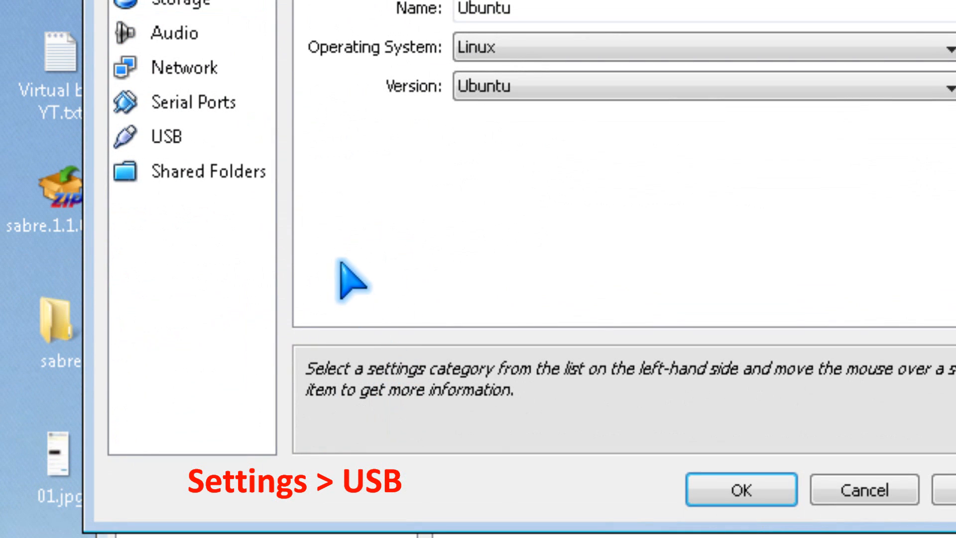
left_click(167, 136)
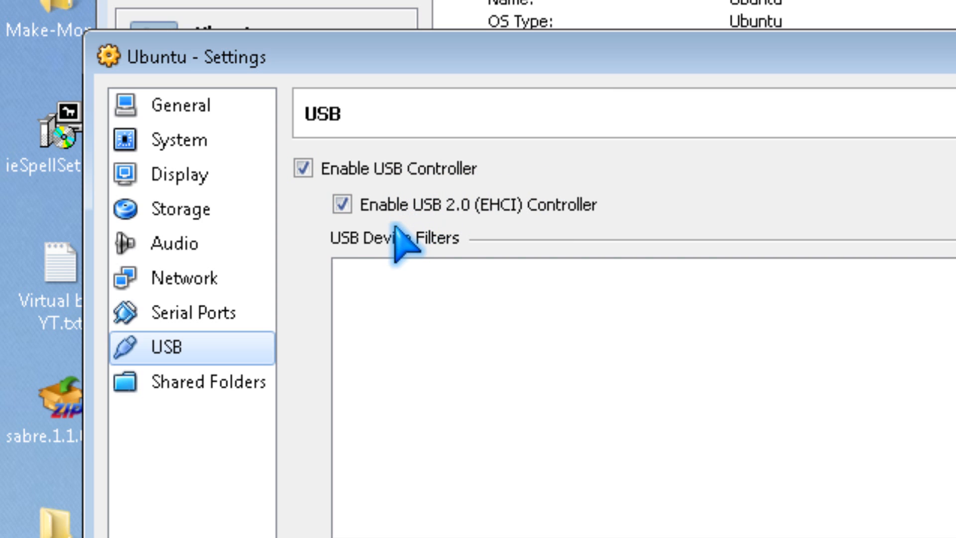
left_click(342, 204)
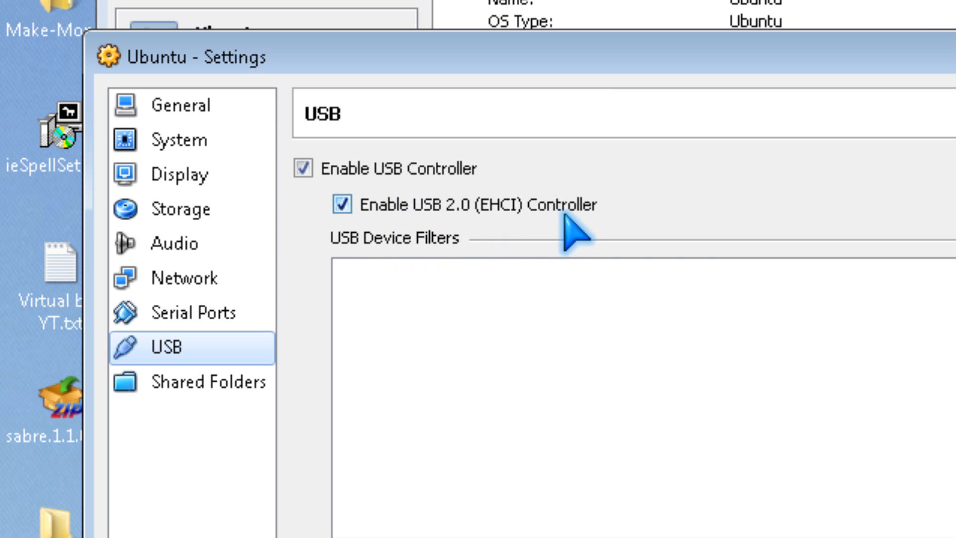
mouse_move(531, 238)
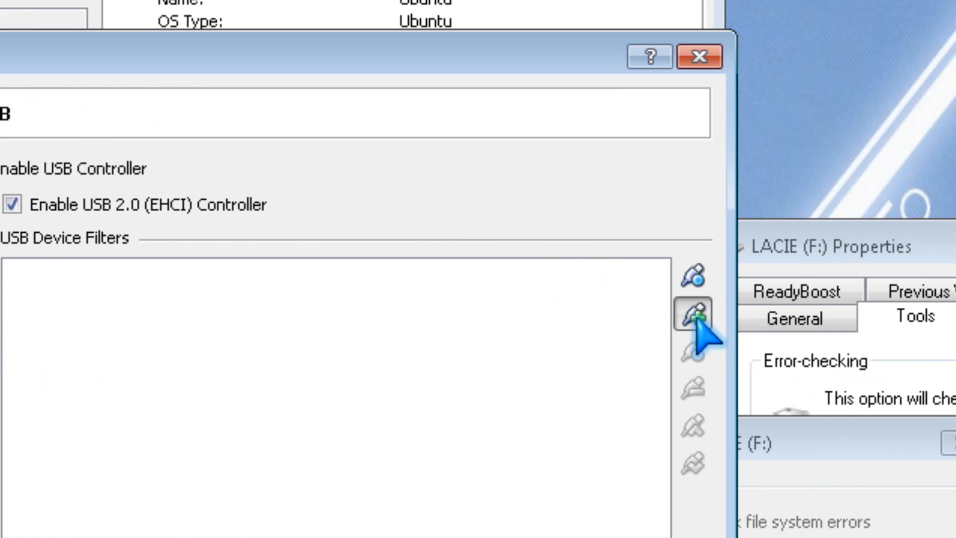
Add device filters for LaCie Hard Drive USB, USB Flash Memory and Generic USB2.0-CRW, then confirm with OK.
left_click(691, 312)
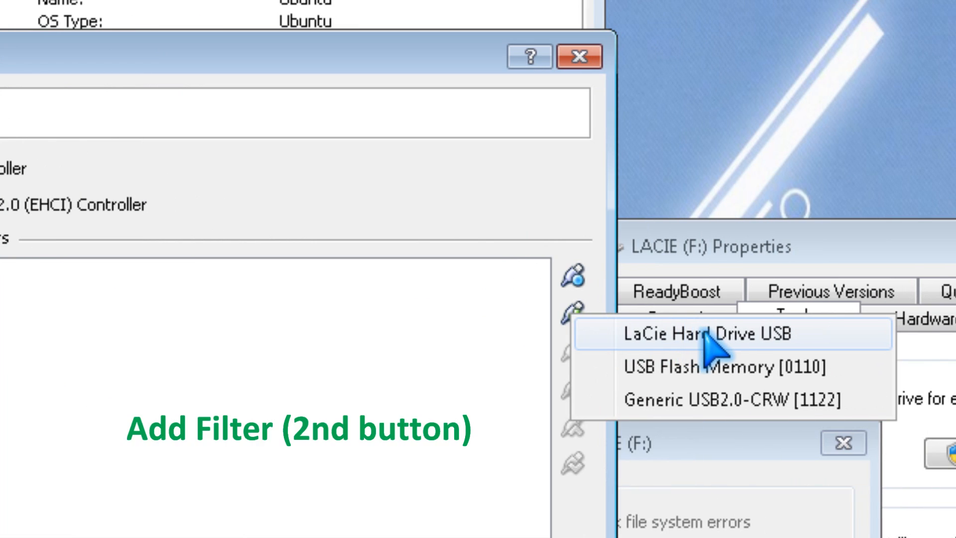
left_click(707, 334)
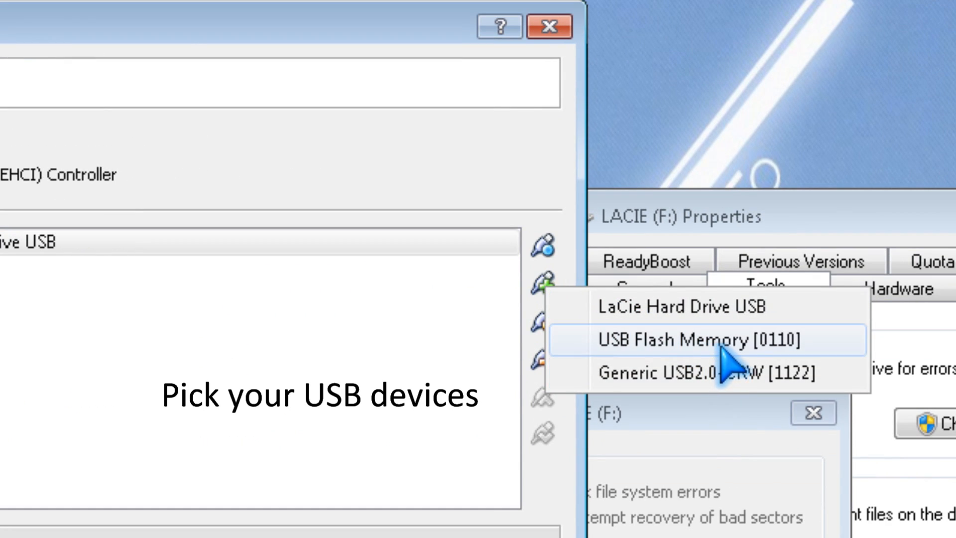
left_click(698, 338)
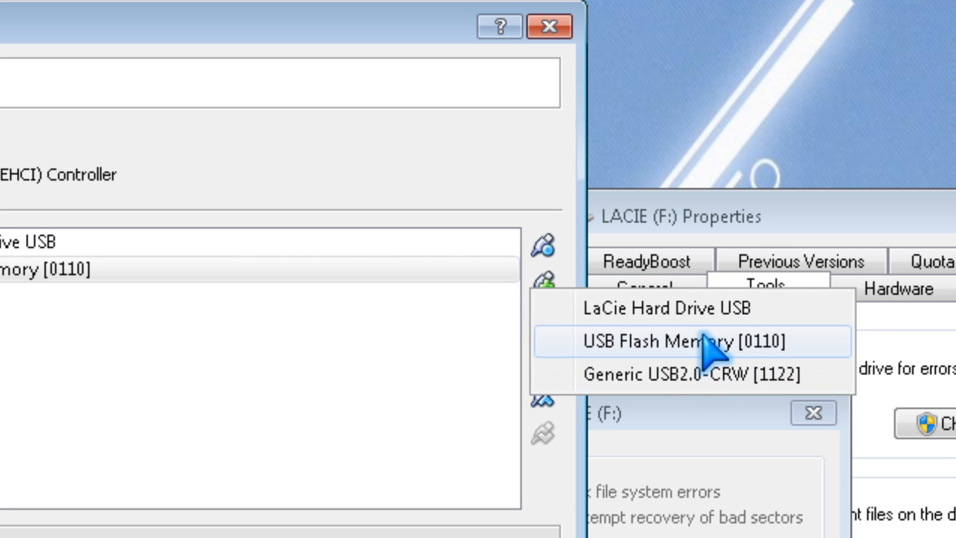
mouse_move(707, 371)
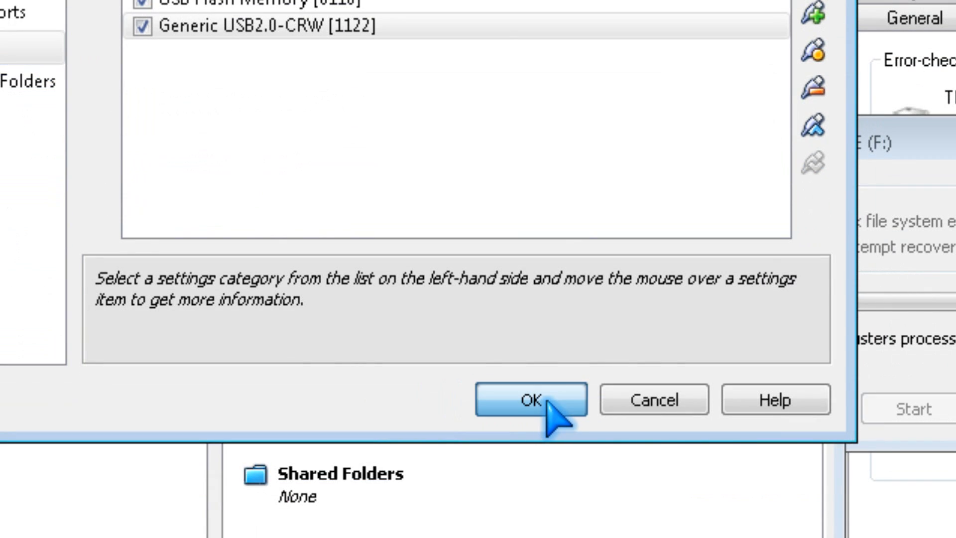
left_click(528, 399)
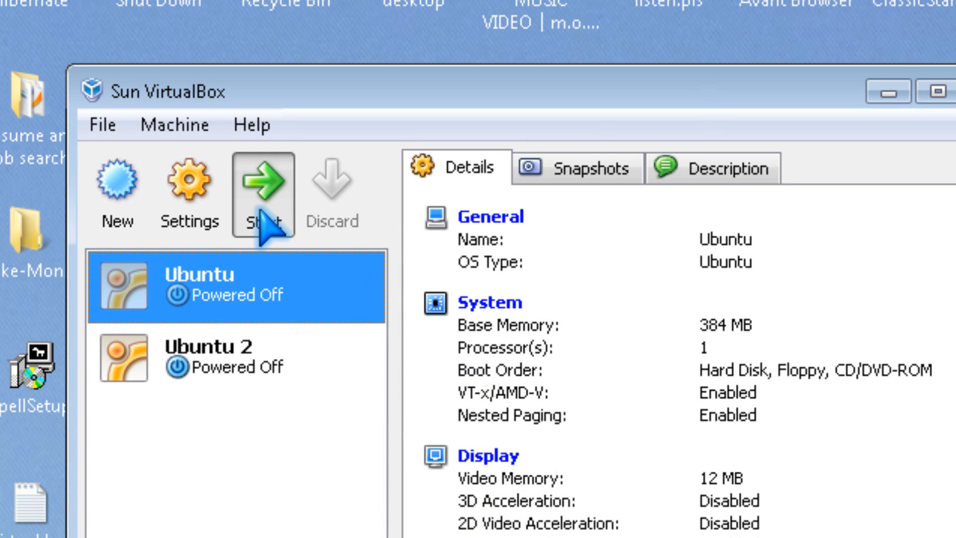
Start the Ubuntu machine so the guest can list its drives.
left_click(262, 184)
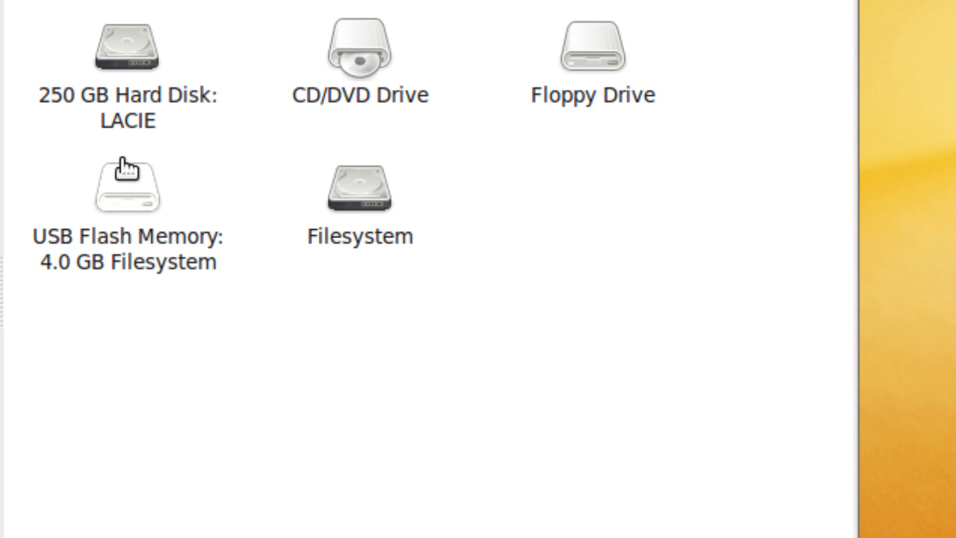
Browse the LACIE drive's folders in Nautilus and go back to the drive list.
scroll("down", 3)
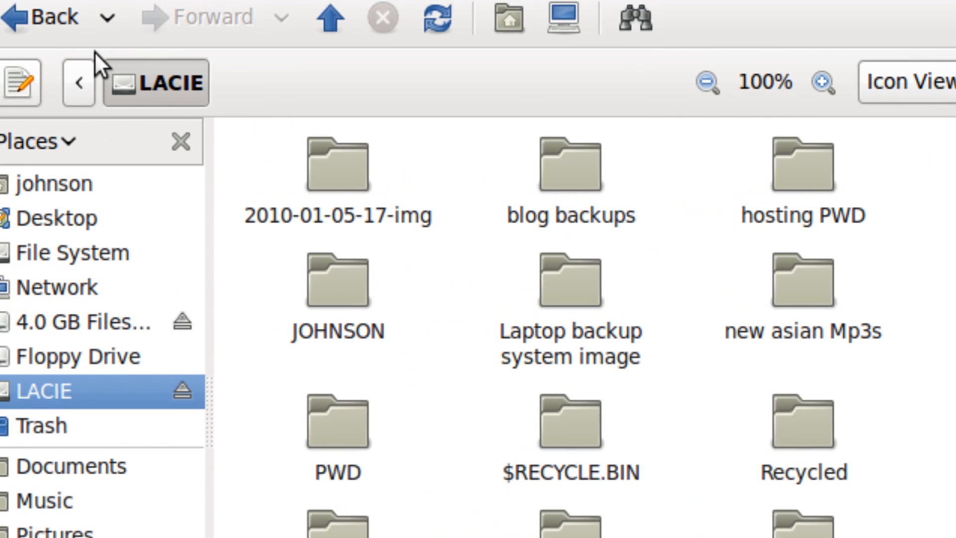
left_click(560, 23)
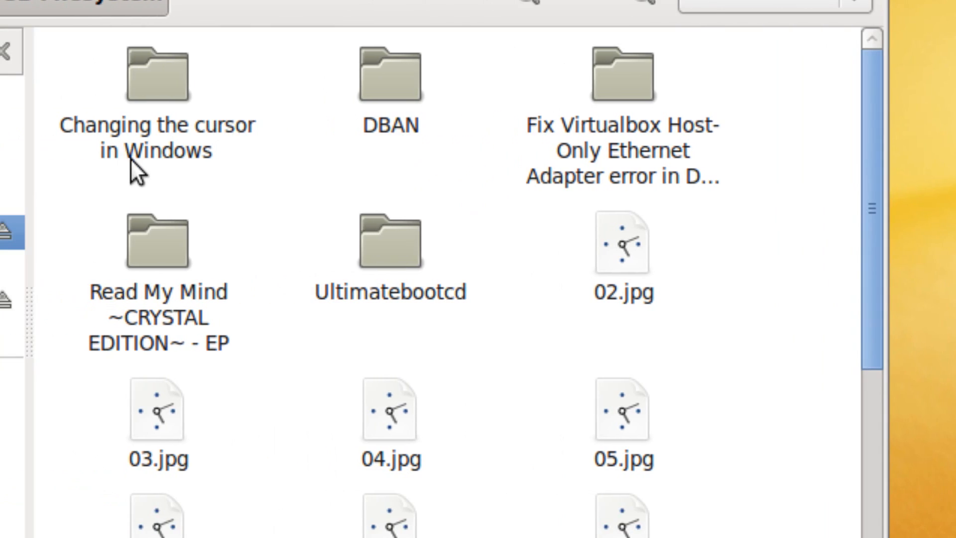
scroll("down", 3)
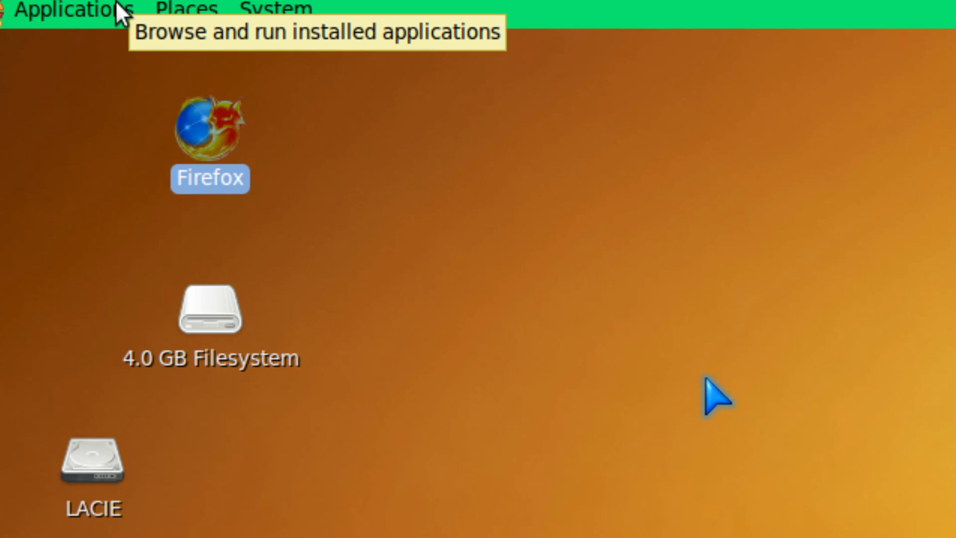
Show the running machine's USB Devices list with LaCie drive and flash memory attached.
left_click(184, 95)
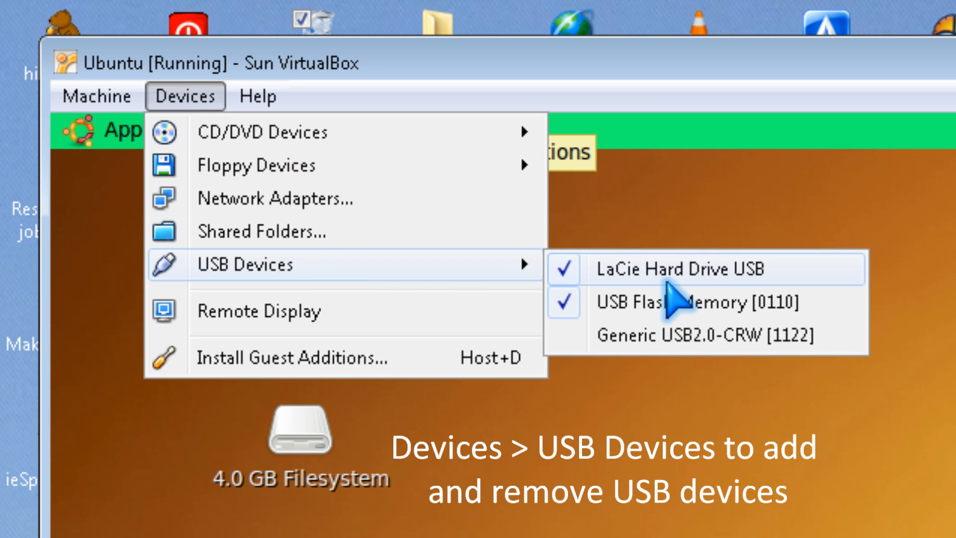
mouse_move(706, 335)
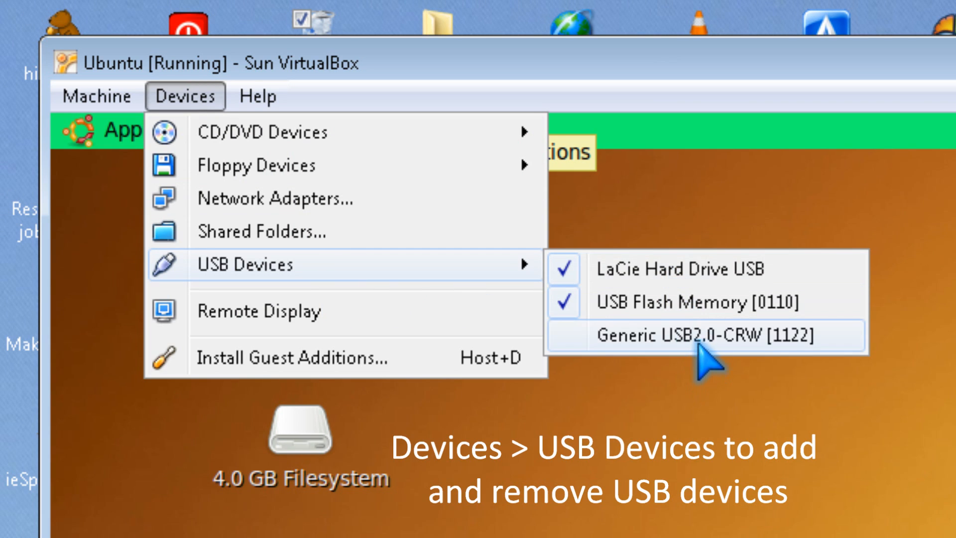
mouse_move(704, 335)
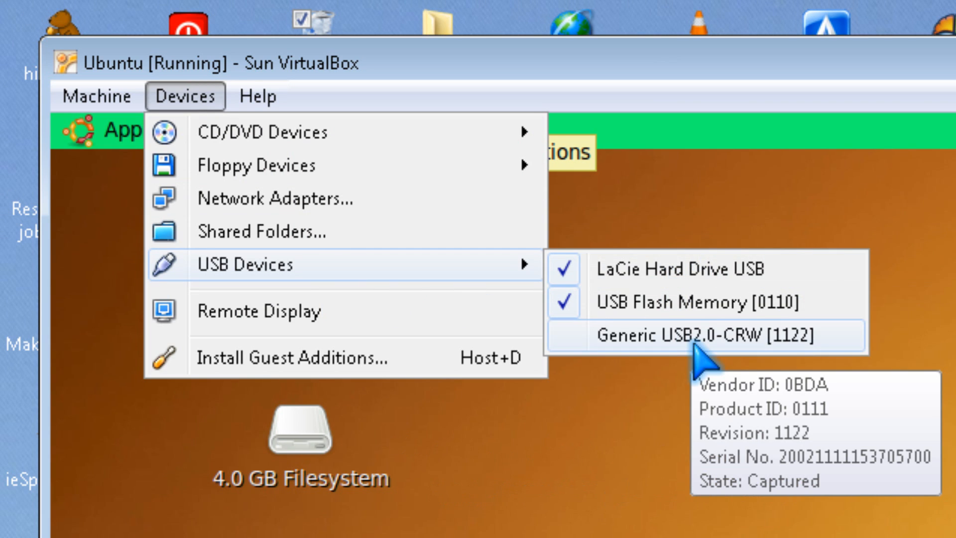